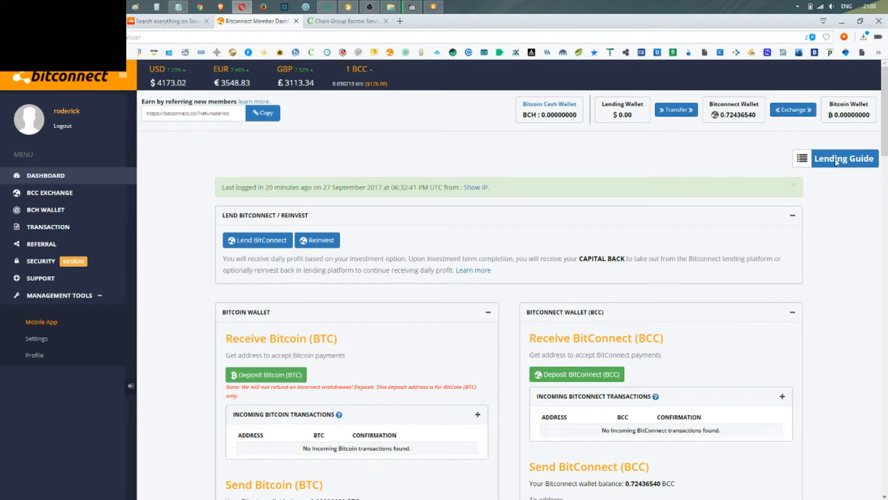
{"action": "mouse_move", "coordinate": [742, 133]}
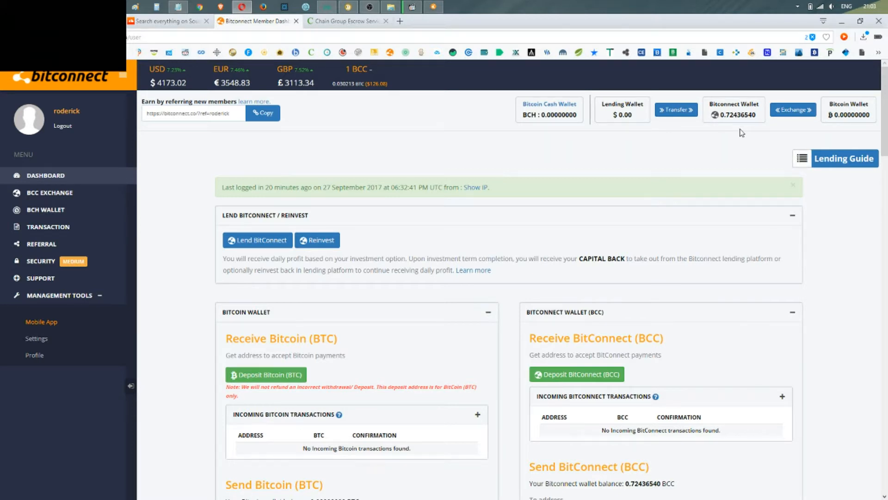
{"action": "mouse_move", "coordinate": [744, 124]}
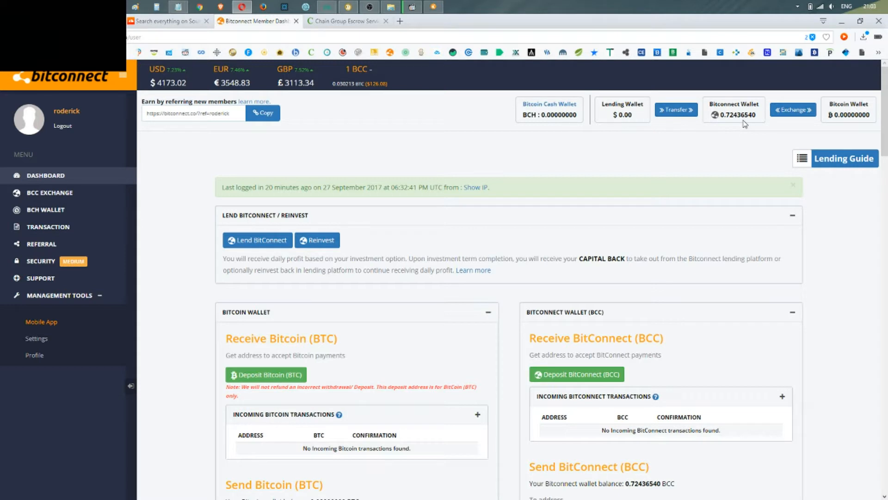
{"action": "mouse_move", "coordinate": [739, 135]}
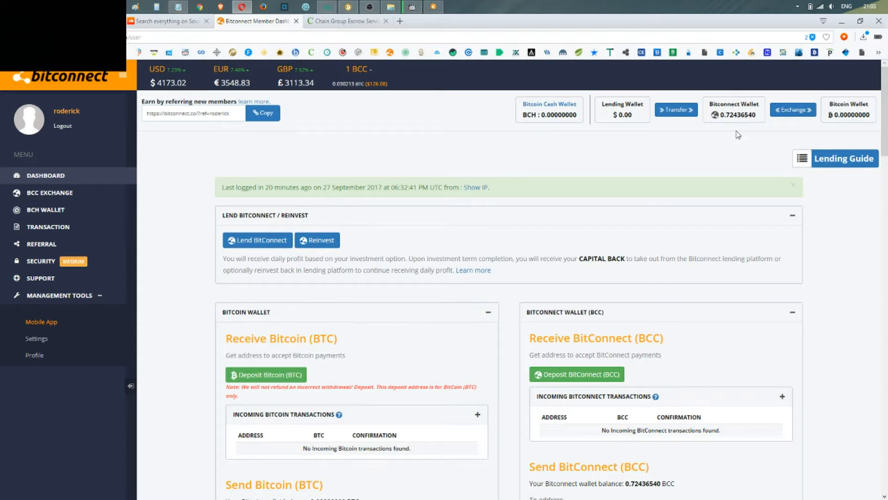
{"action": "mouse_move", "coordinate": [678, 157]}
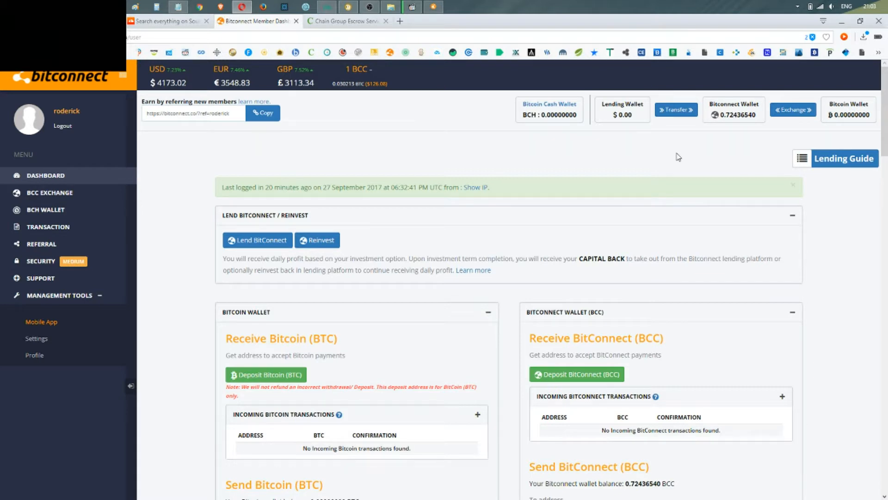
{"action": "mouse_move", "coordinate": [468, 84]}
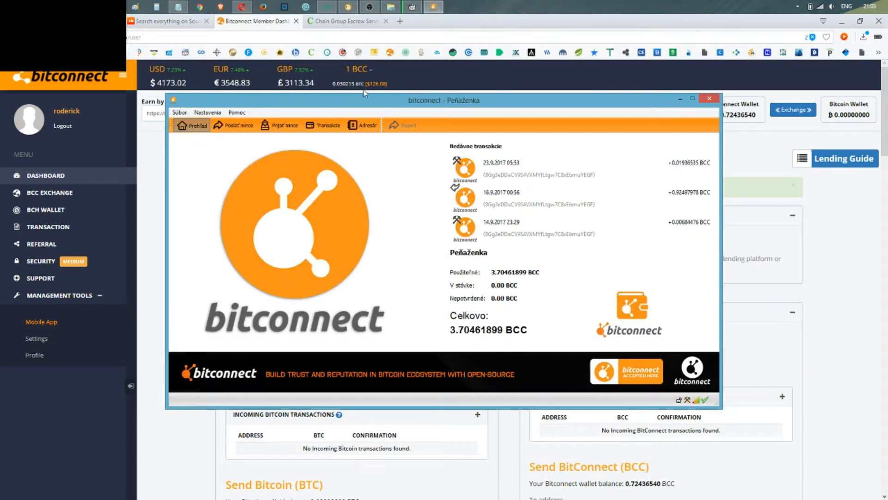
{"action": "mouse_move", "coordinate": [475, 263]}
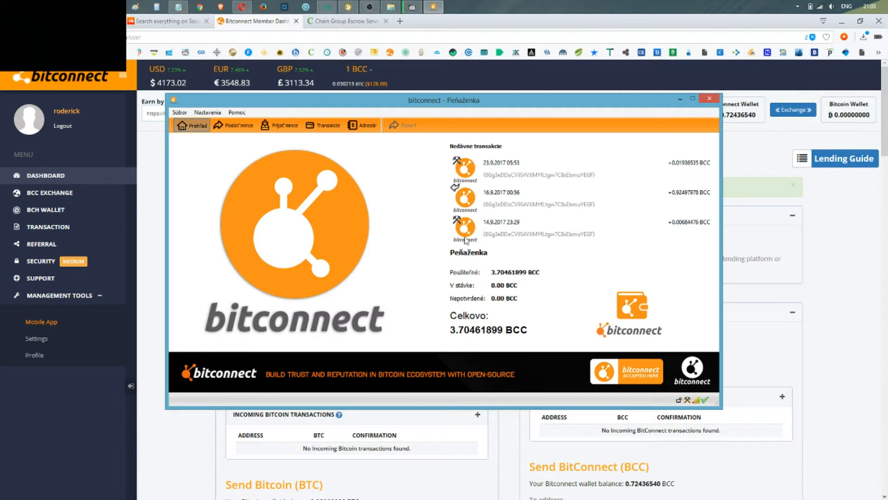
{"action": "mouse_move", "coordinate": [532, 217]}
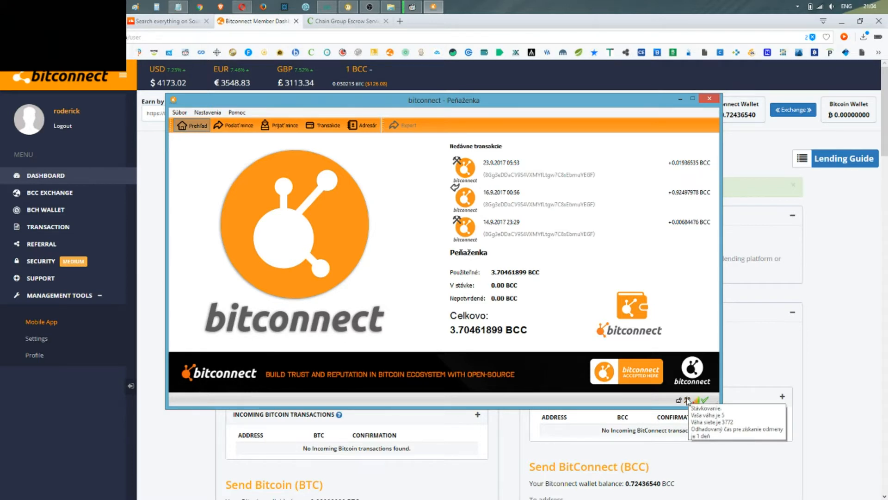
{"action": "mouse_move", "coordinate": [684, 293]}
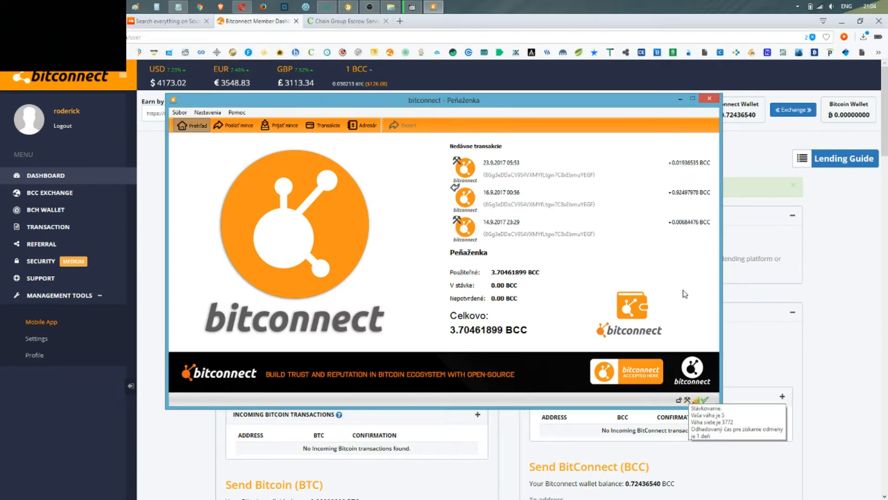
{"action": "mouse_move", "coordinate": [495, 226]}
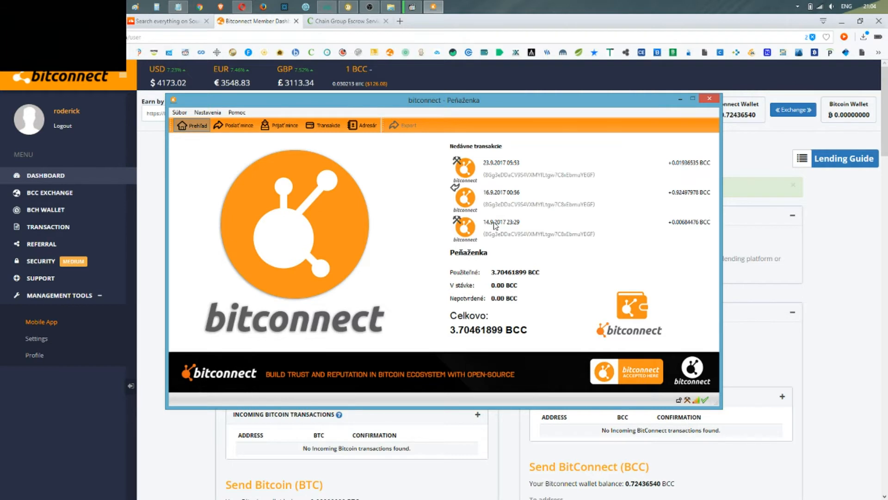
{"action": "mouse_move", "coordinate": [488, 329]}
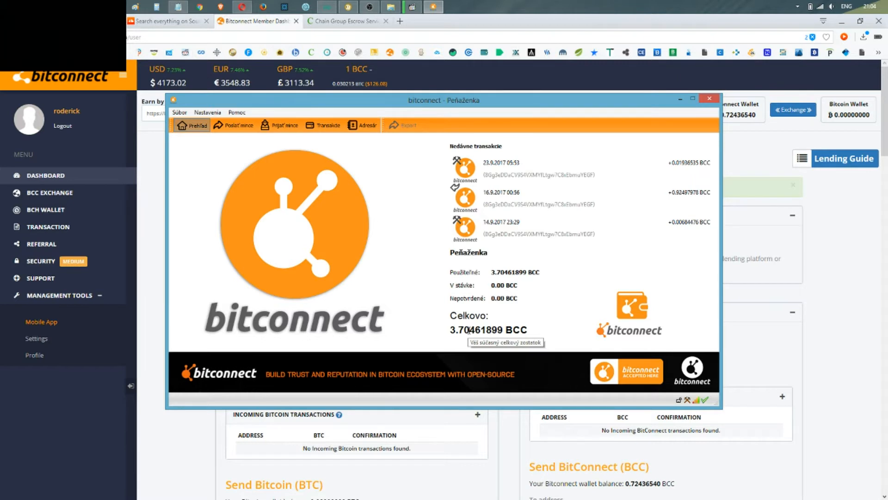
{"action": "mouse_move", "coordinate": [605, 263]}
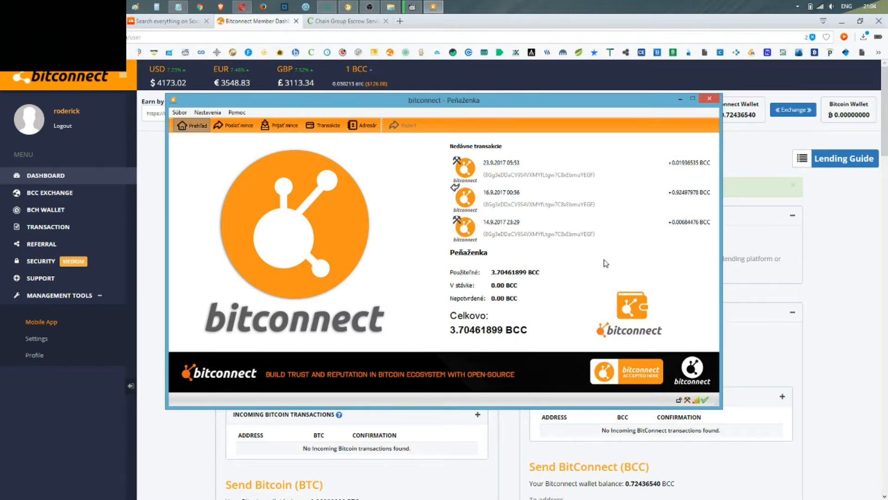
{"action": "left_click", "coordinate": [709, 99]}
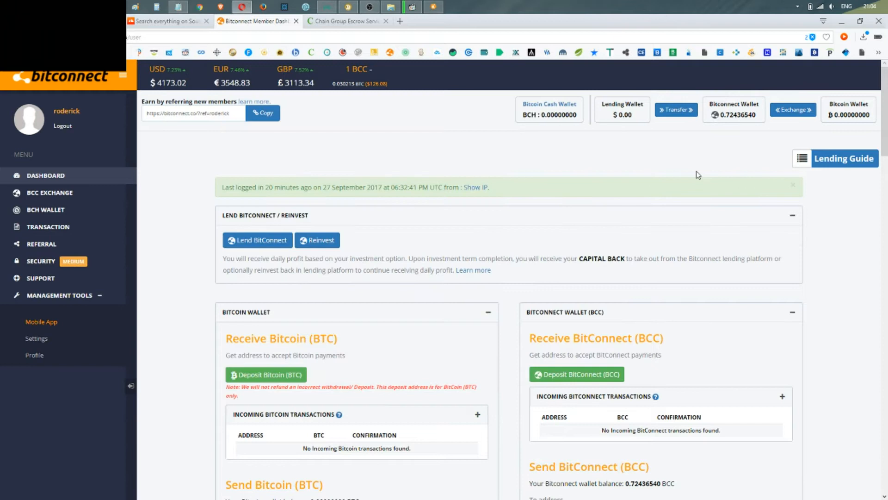
{"action": "mouse_move", "coordinate": [696, 134]}
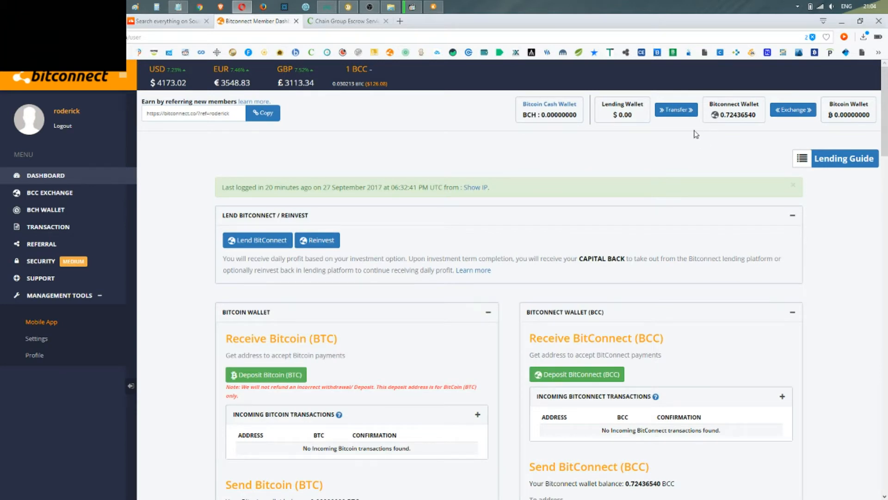
{"action": "mouse_move", "coordinate": [470, 116]}
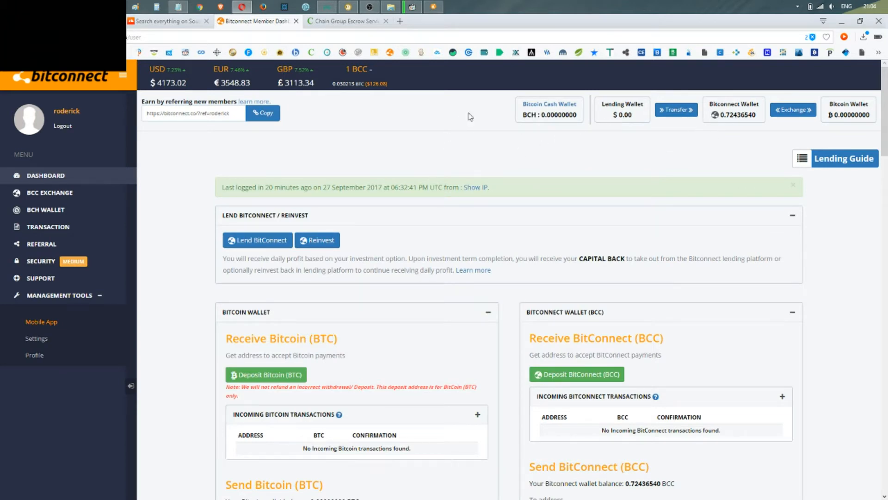
{"action": "mouse_move", "coordinate": [548, 268]}
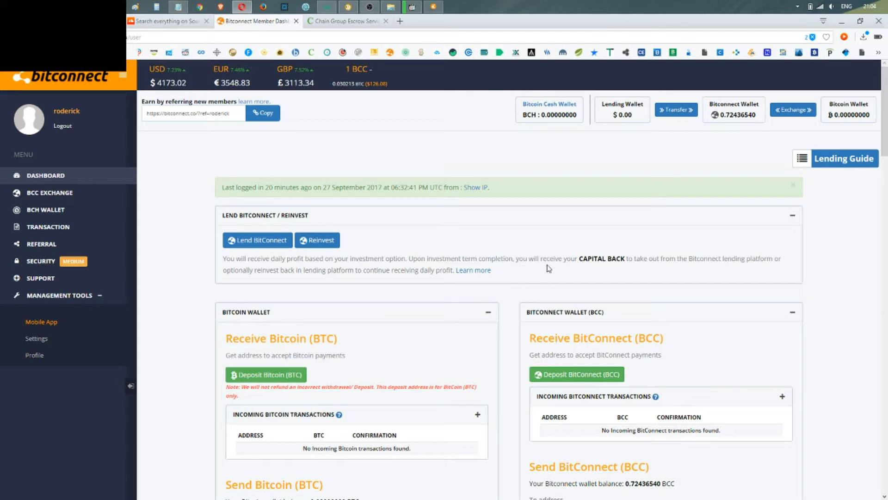
{"action": "scroll", "scroll_direction": "down", "scroll_amount": 3}
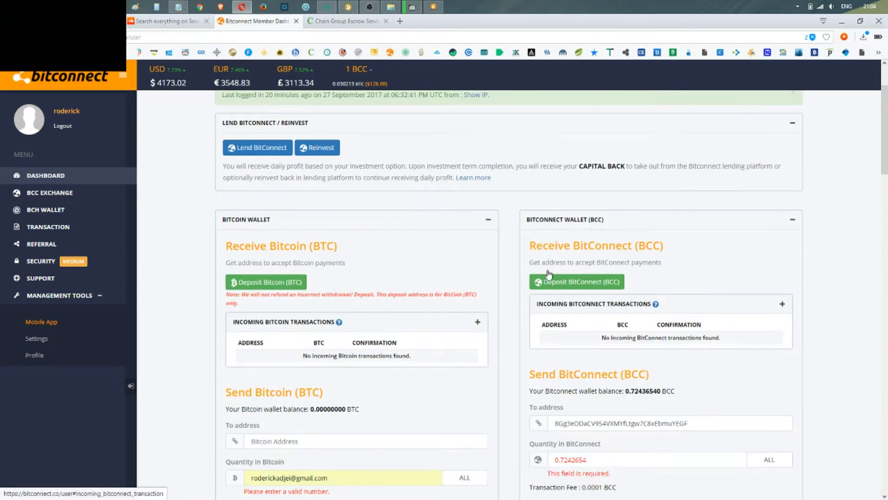
{"action": "mouse_move", "coordinate": [660, 288]}
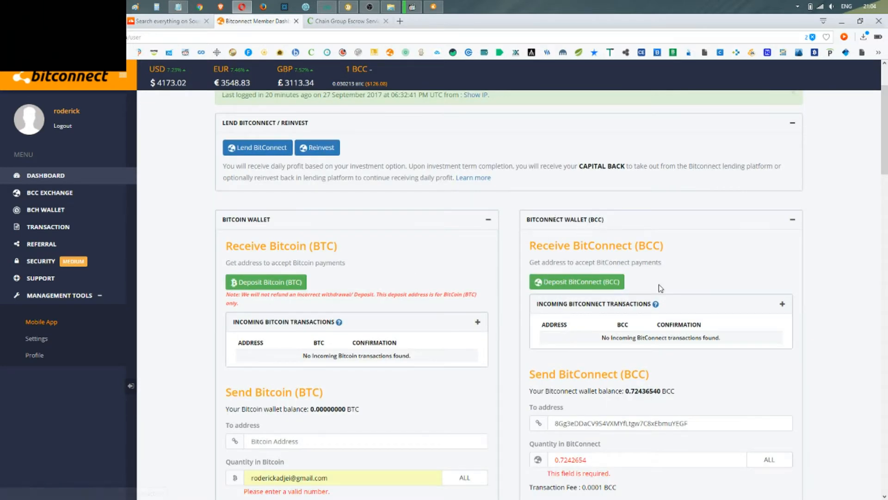
{"action": "scroll", "scroll_direction": "up", "scroll_amount": 3}
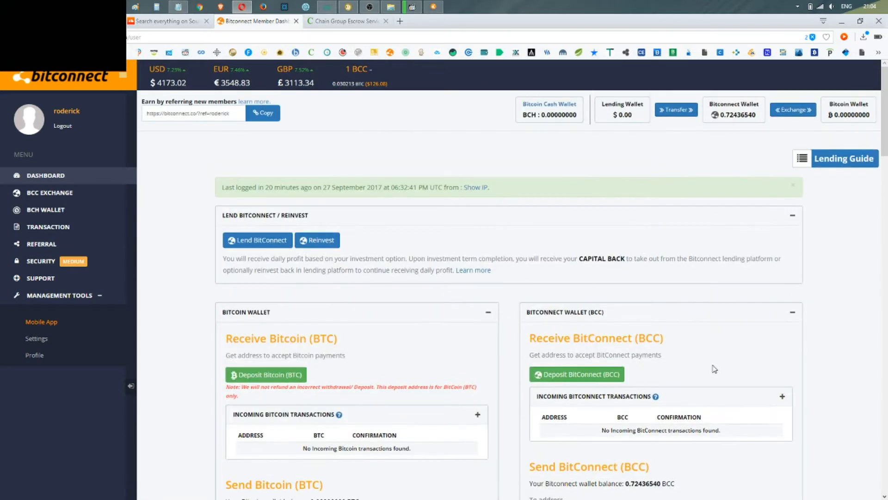
{"action": "scroll", "scroll_direction": "down", "scroll_amount": 3}
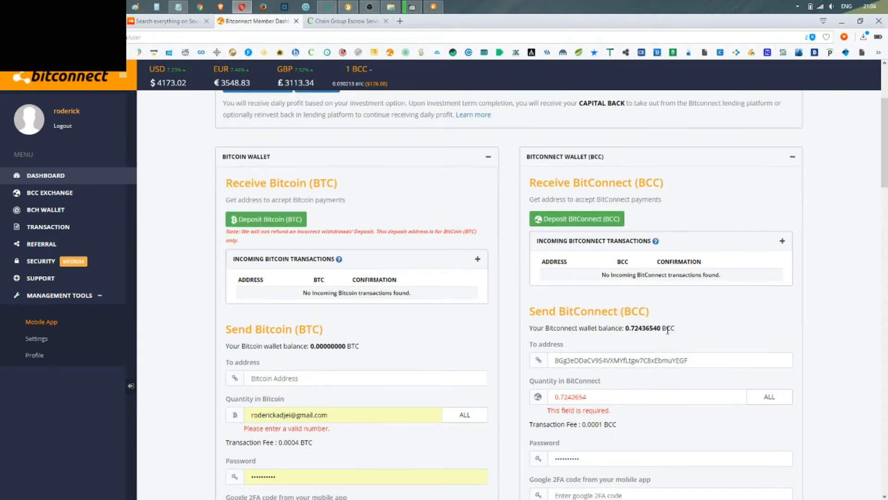
{"action": "scroll", "scroll_direction": "down", "scroll_amount": 3}
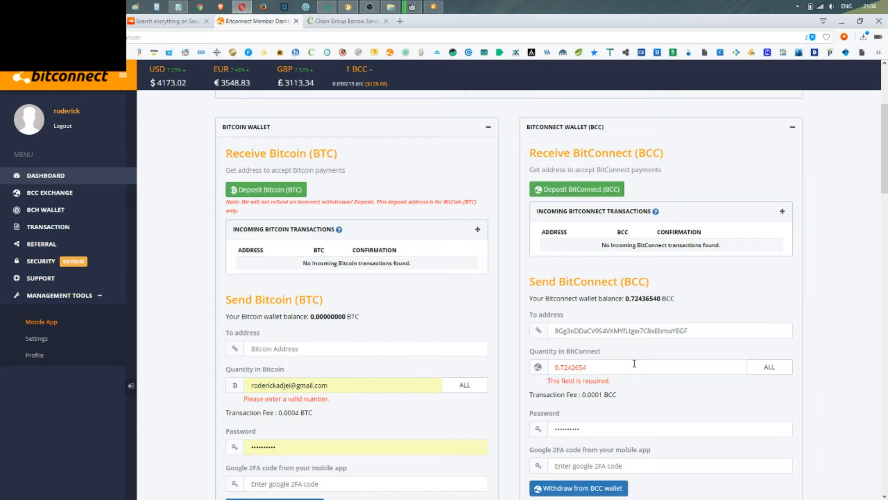
{"action": "mouse_move", "coordinate": [701, 315]}
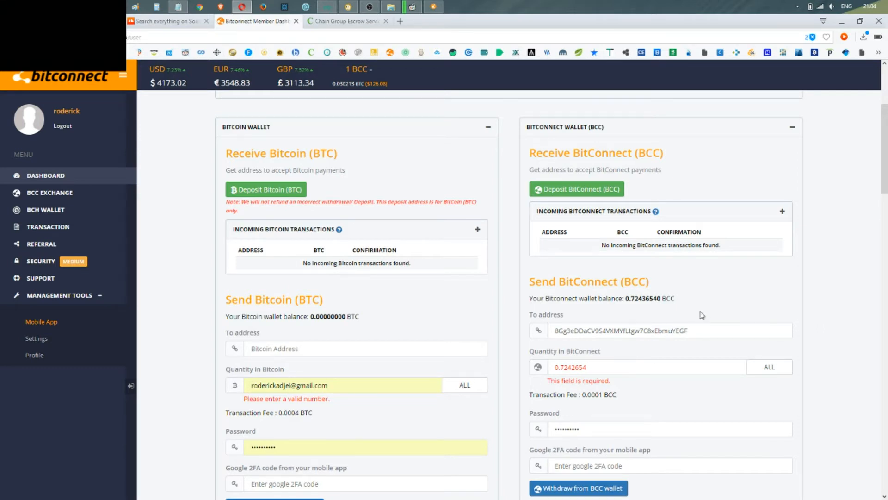
{"action": "mouse_move", "coordinate": [558, 299]}
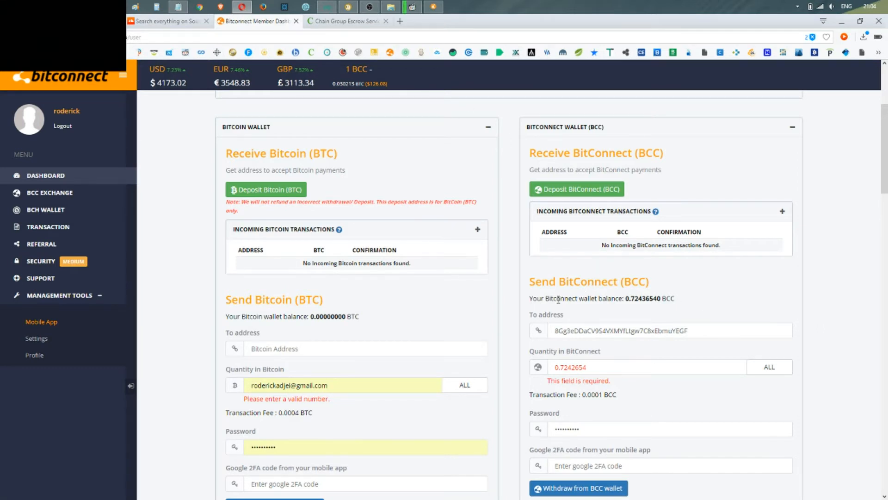
{"action": "mouse_move", "coordinate": [553, 309]}
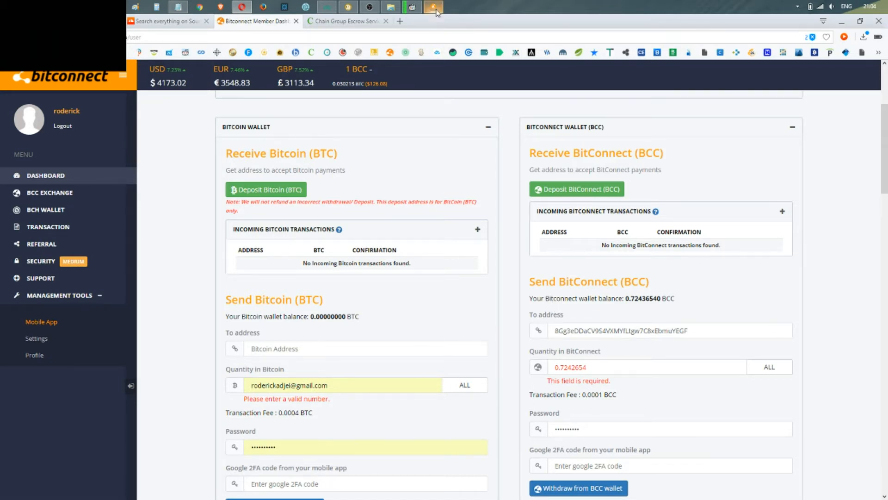
Step: Verify the address in the desktop wallet's Prijať mince tab, then minimize the wallet
{"action": "left_click", "coordinate": [434, 7]}
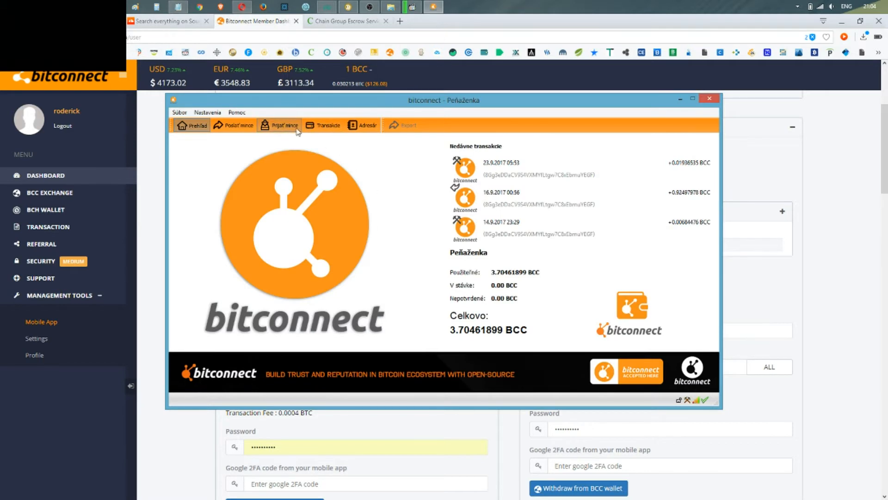
{"action": "mouse_move", "coordinate": [288, 128]}
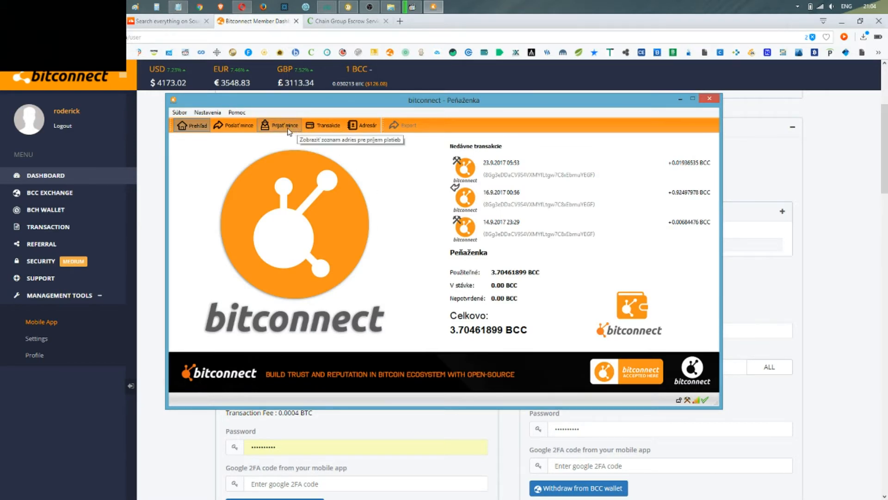
{"action": "left_click", "coordinate": [280, 125]}
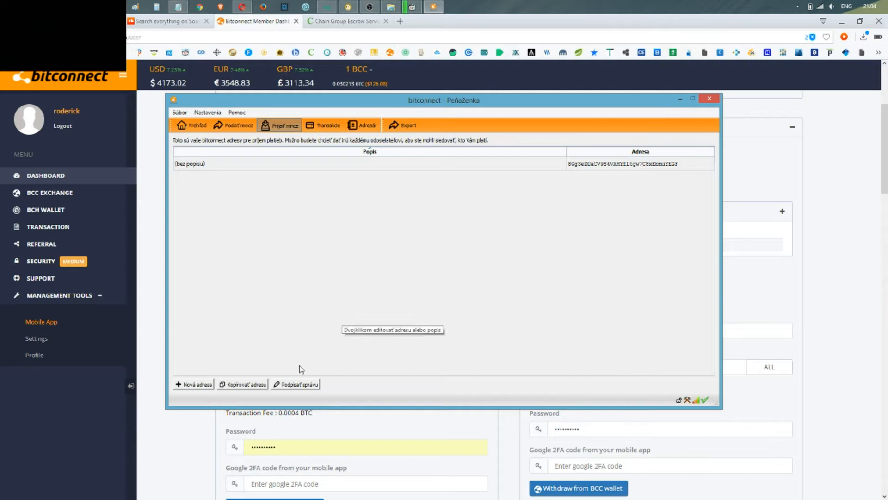
{"action": "left_click", "coordinate": [709, 98]}
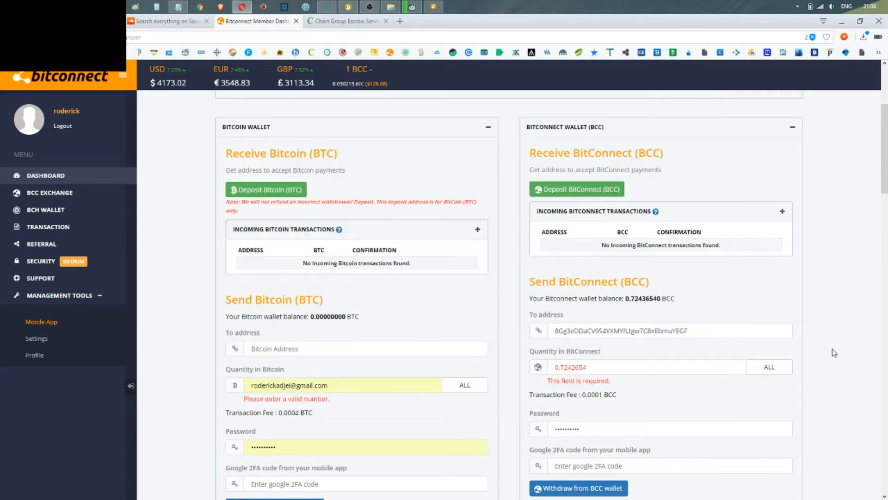
{"action": "mouse_move", "coordinate": [629, 334]}
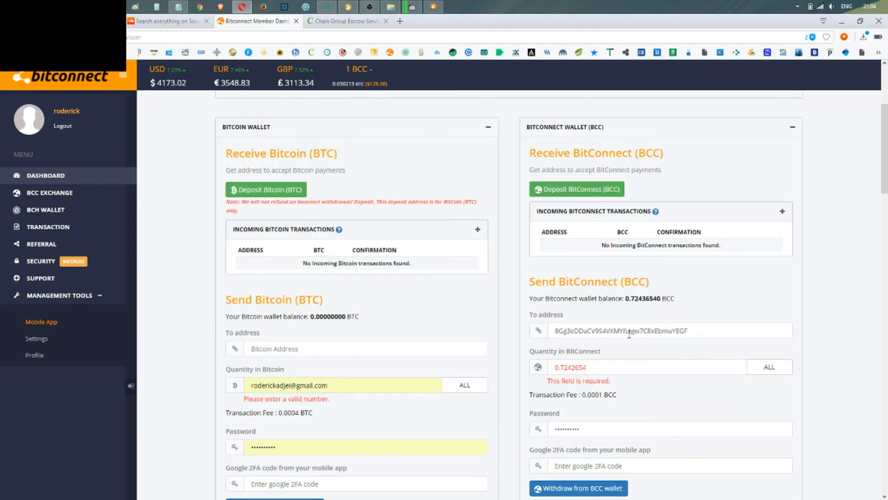
{"action": "mouse_move", "coordinate": [631, 346]}
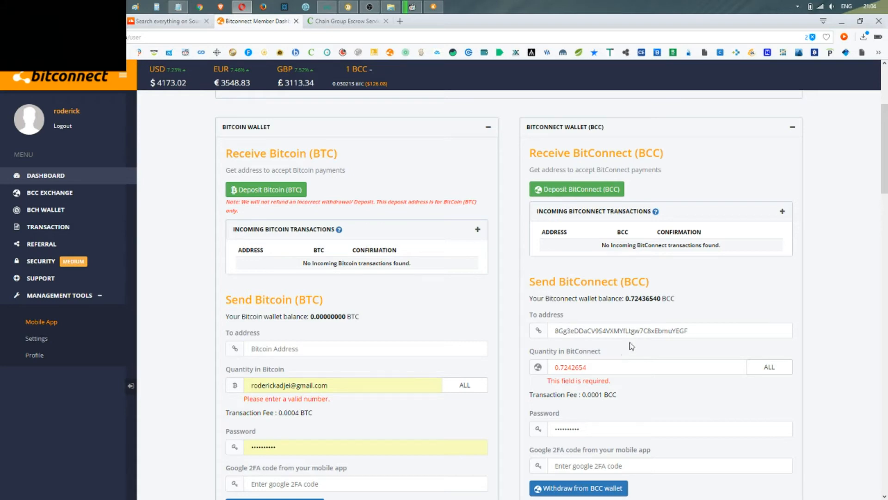
{"action": "mouse_move", "coordinate": [825, 333]}
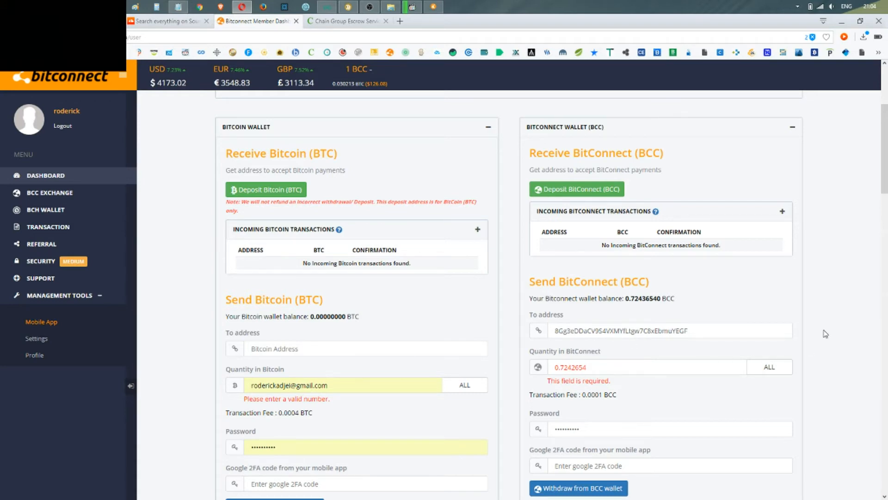
Step: Enter the account password in the BCC Password field
{"action": "scroll", "scroll_direction": "up", "scroll_amount": 3}
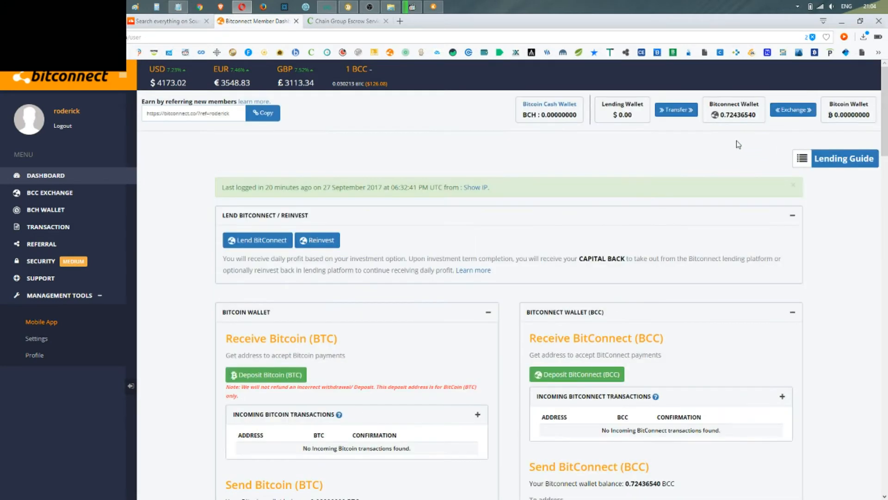
{"action": "scroll", "scroll_direction": "down", "scroll_amount": 3}
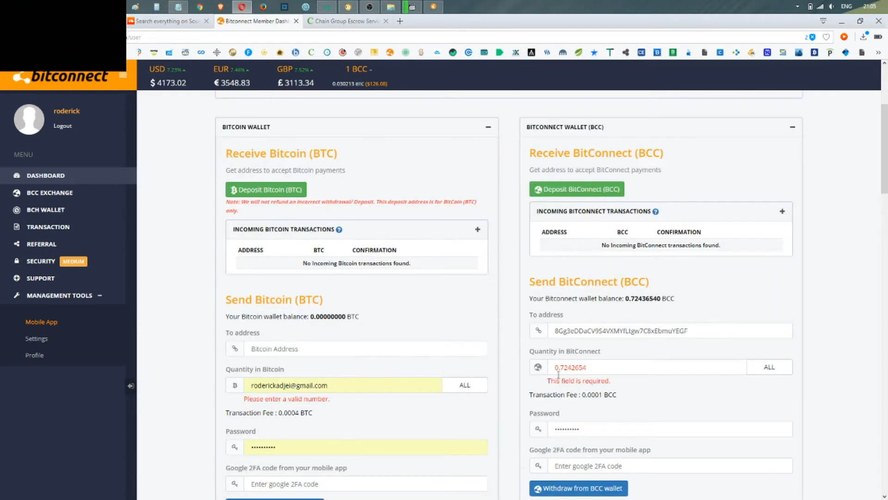
{"action": "scroll", "scroll_direction": "down", "scroll_amount": 3}
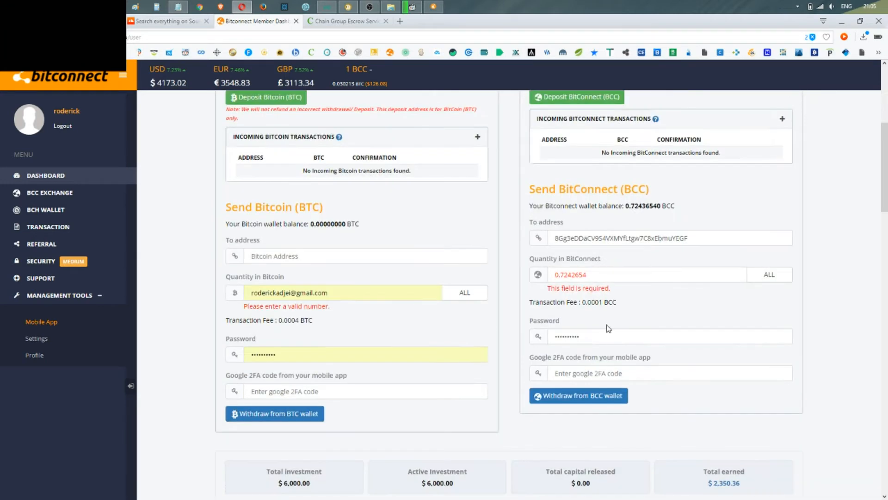
{"action": "left_click", "coordinate": [668, 335]}
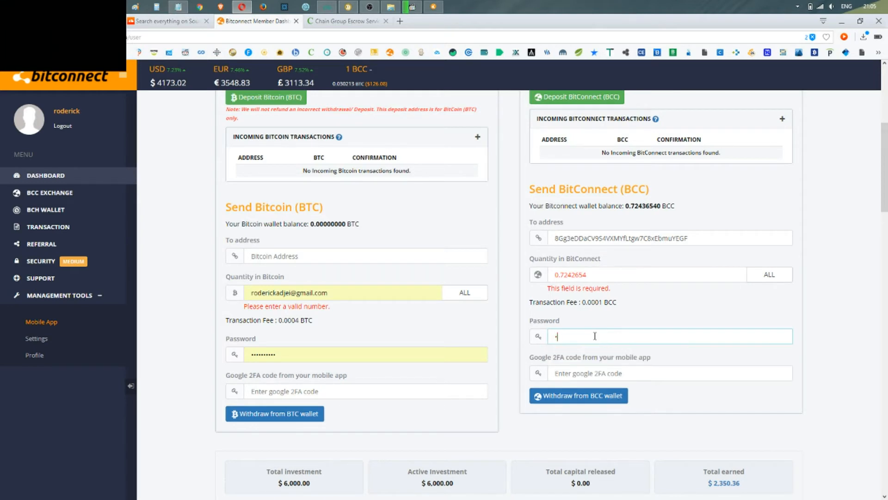
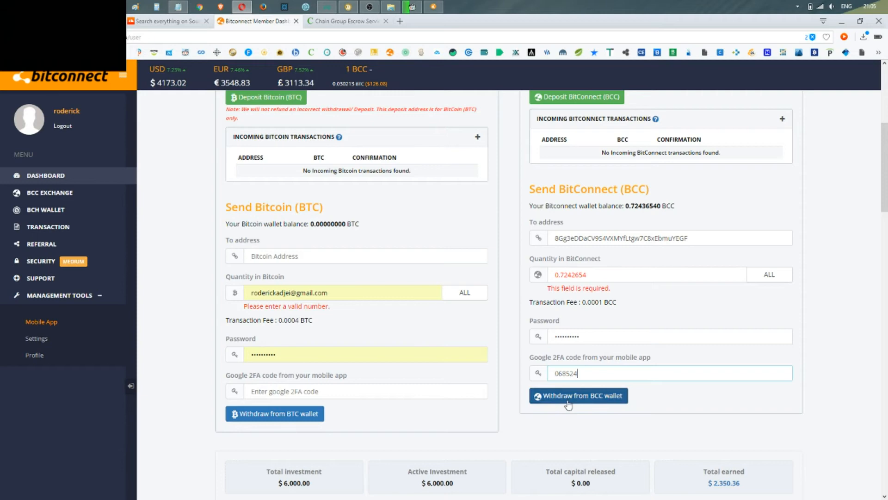
Step: Withdraw and confirm sending 0.7242654 BCC to 8Gg3…YEGF until the SUCCESS notice appears
{"action": "left_click", "coordinate": [578, 396]}
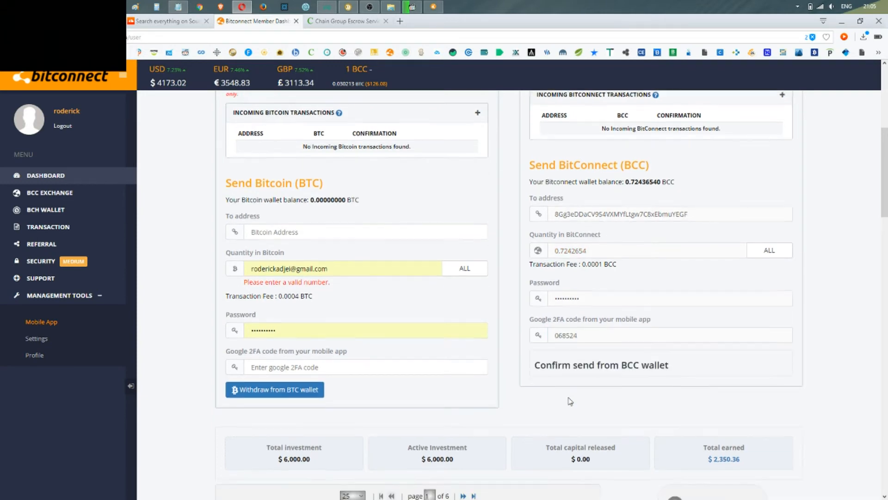
{"action": "left_click", "coordinate": [600, 364]}
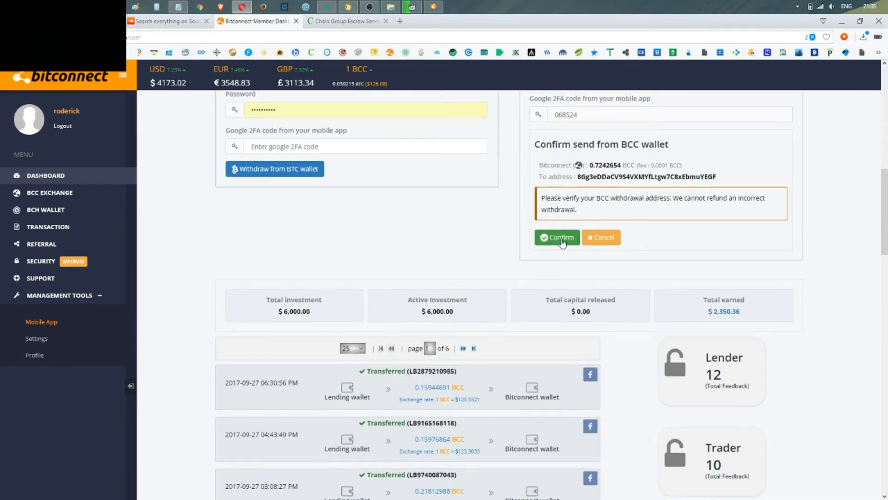
{"action": "left_click", "coordinate": [556, 237]}
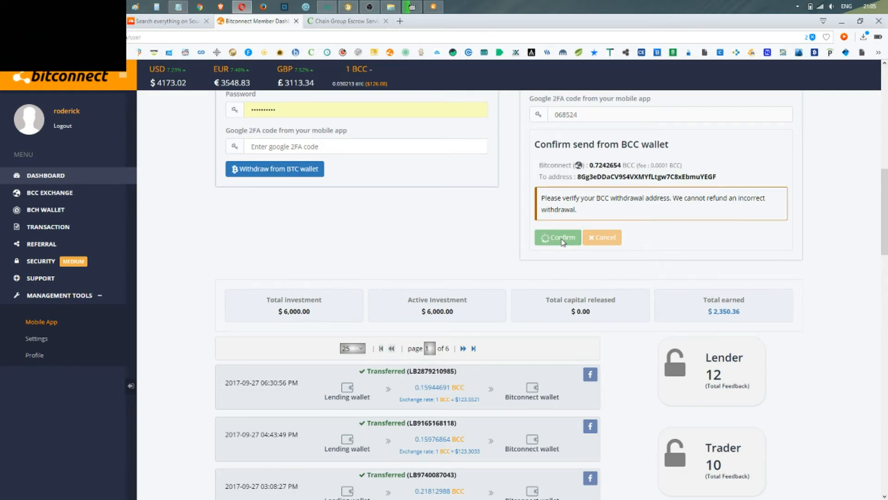
{"action": "left_click", "coordinate": [557, 237]}
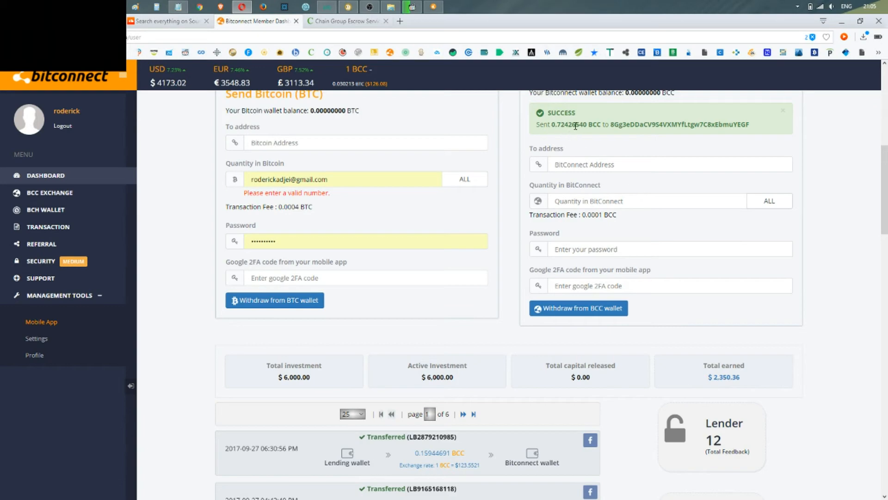
{"action": "scroll", "scroll_direction": "up", "scroll_amount": 3}
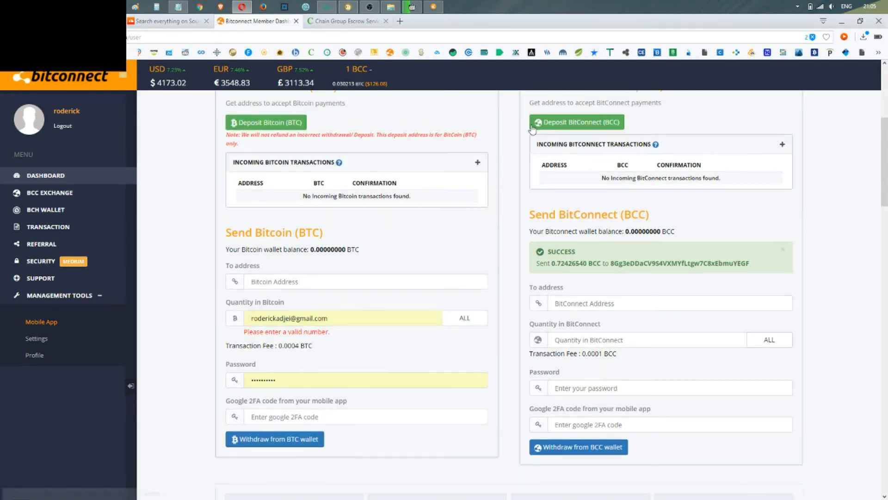
{"action": "mouse_move", "coordinate": [433, 6]}
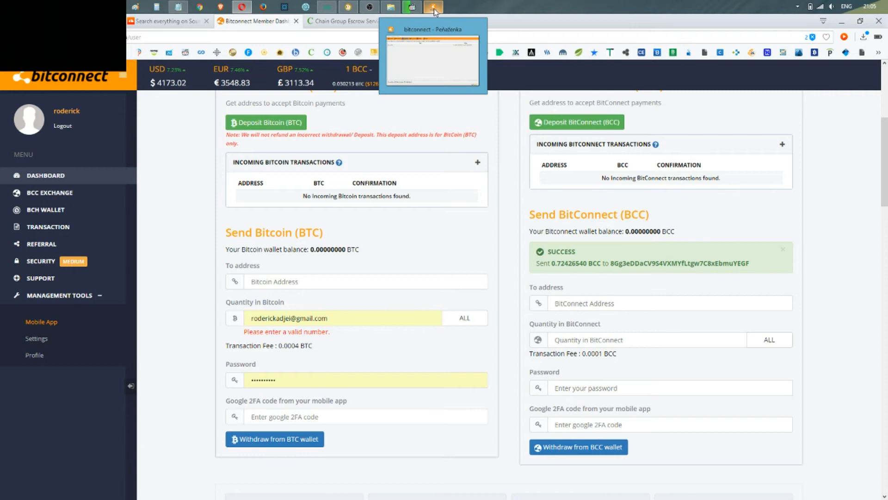
Step: Open the desktop wallet's Prehľad overview to check the unconfirmed 0.7242654 BCC
{"action": "left_click", "coordinate": [432, 55]}
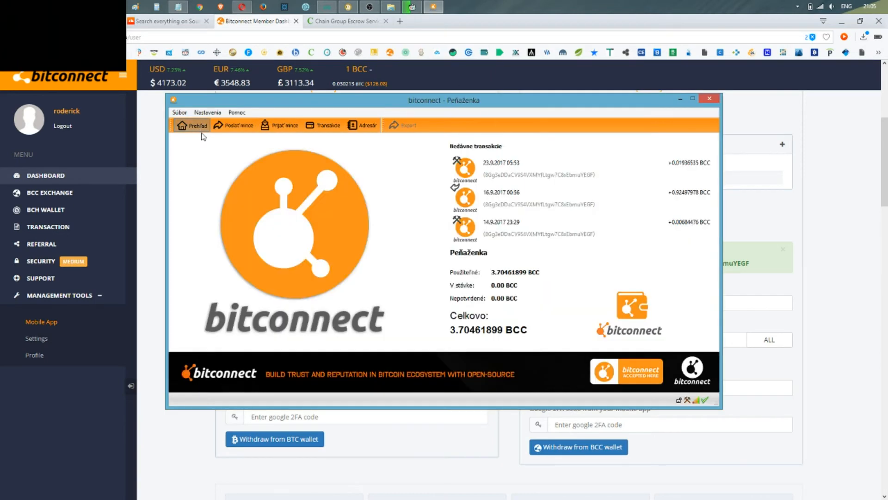
{"action": "mouse_move", "coordinate": [367, 234]}
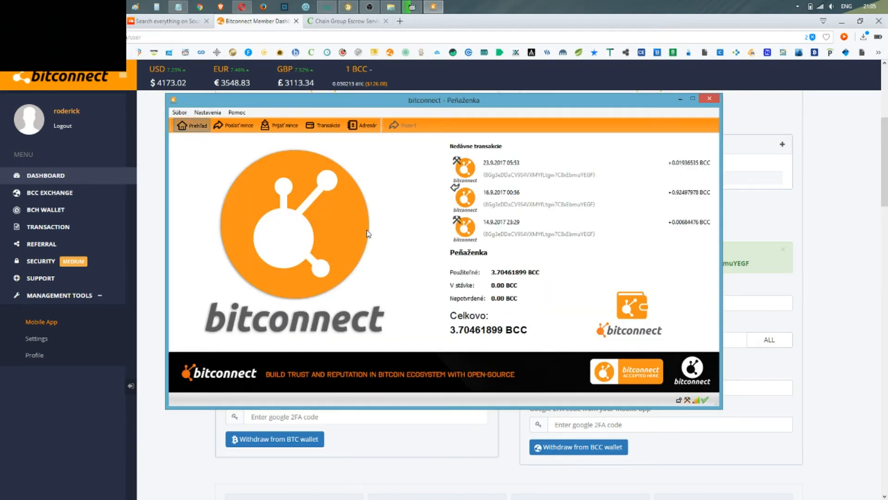
{"action": "mouse_move", "coordinate": [413, 235]}
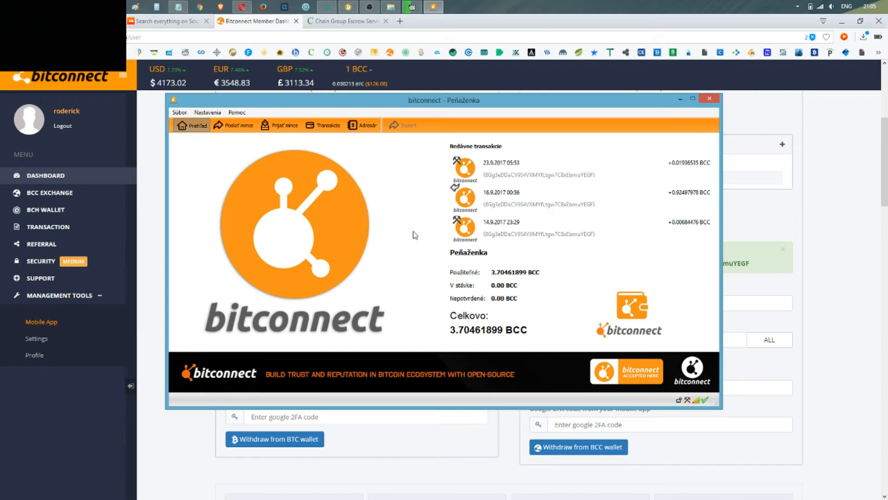
{"action": "mouse_move", "coordinate": [459, 232]}
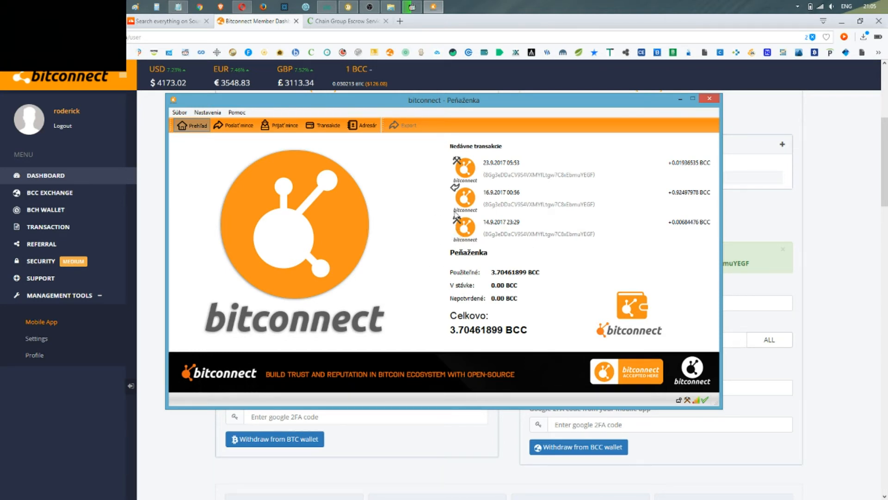
{"action": "mouse_move", "coordinate": [867, 233]}
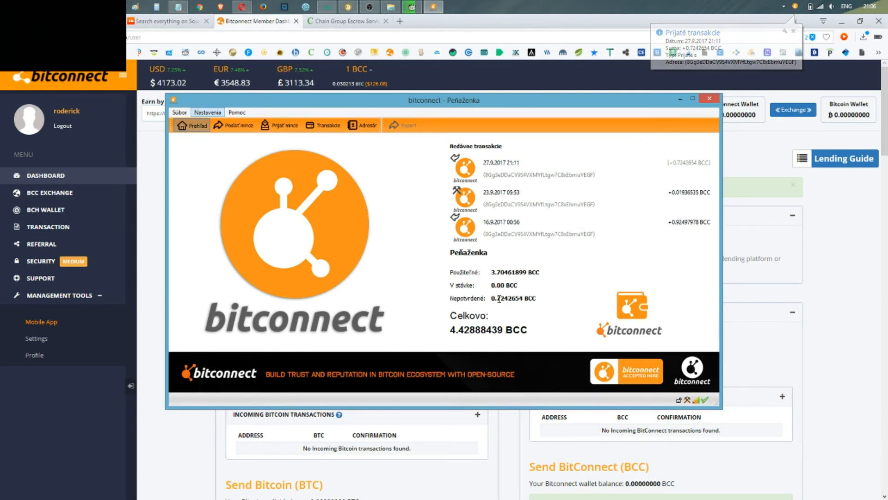
{"action": "mouse_move", "coordinate": [512, 298]}
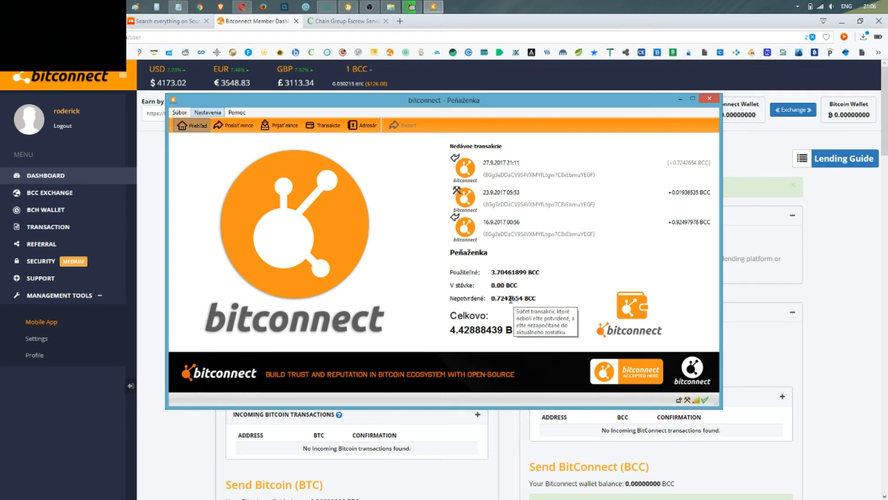
{"action": "mouse_move", "coordinate": [680, 287]}
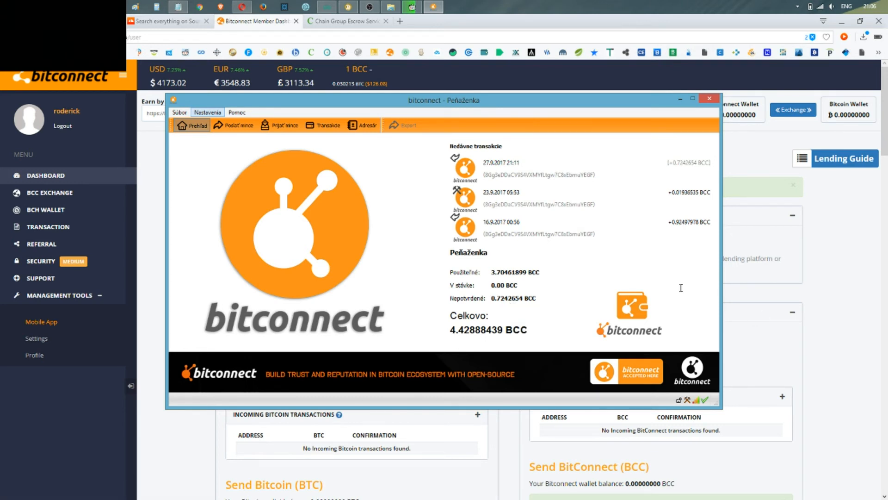
{"action": "mouse_move", "coordinate": [774, 257]}
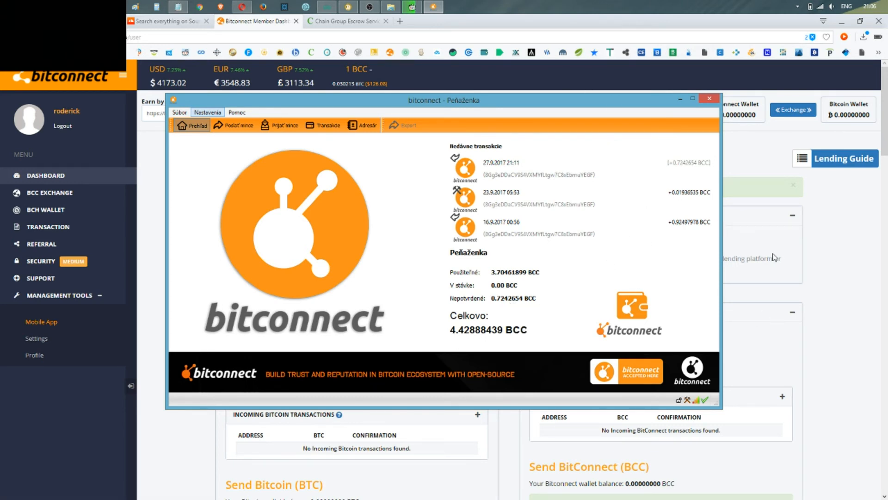
{"action": "mouse_move", "coordinate": [689, 267]}
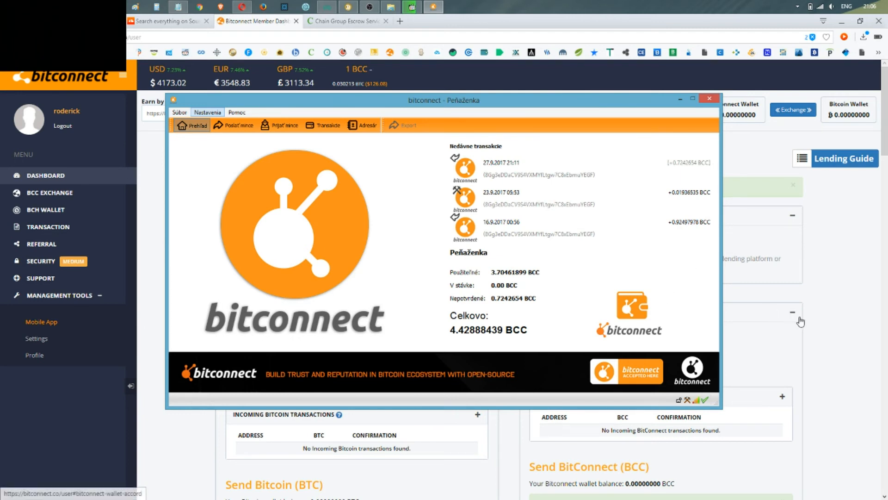
Step: Minimize the desktop wallet to show the dashboard's 0.00000000 BCC balance
{"action": "left_click", "coordinate": [709, 98]}
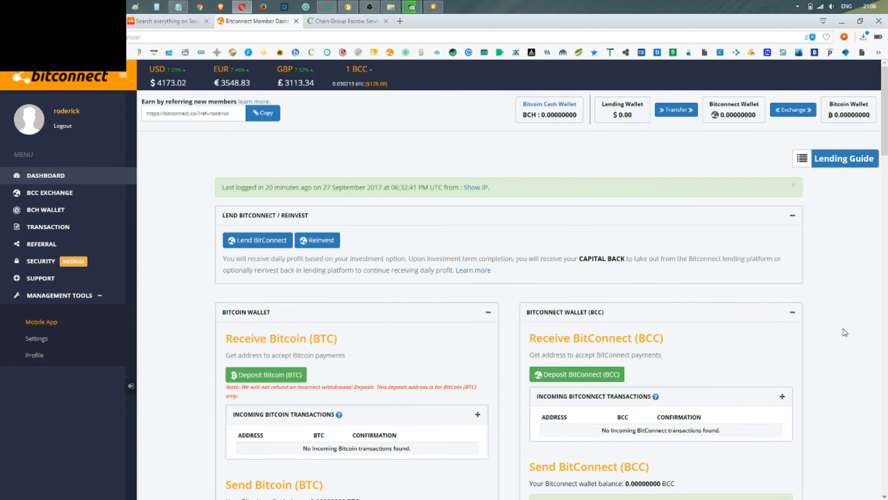
{"action": "mouse_move", "coordinate": [669, 277]}
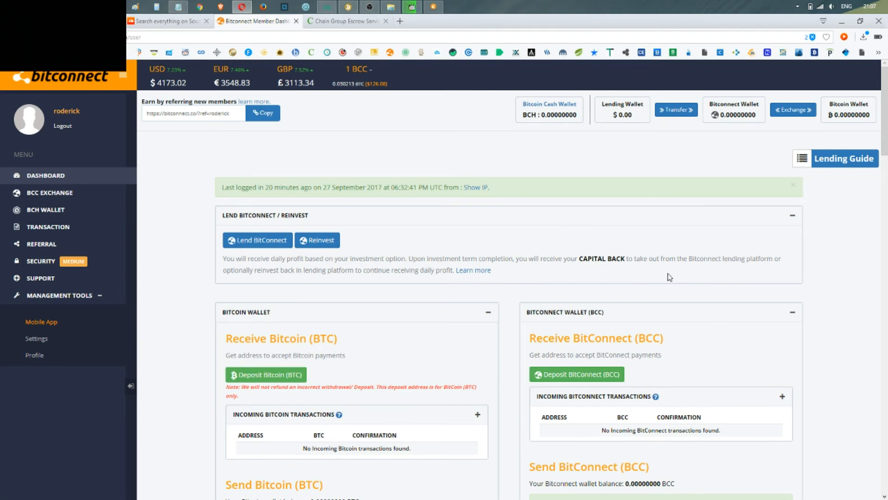
{"action": "mouse_move", "coordinate": [553, 217]}
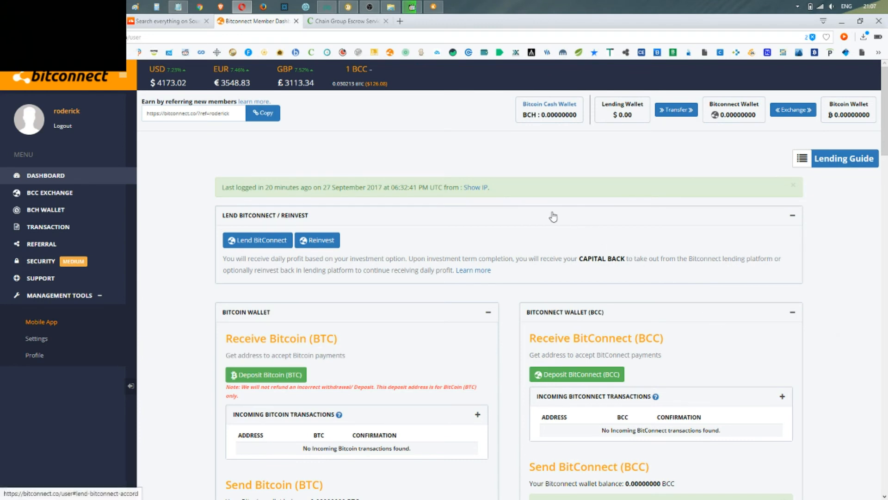
{"action": "mouse_move", "coordinate": [547, 184]}
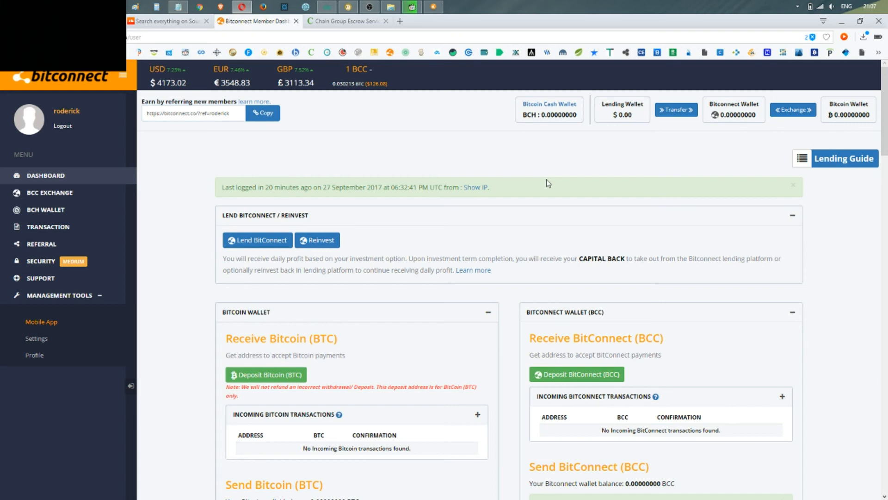
{"action": "mouse_move", "coordinate": [584, 169]}
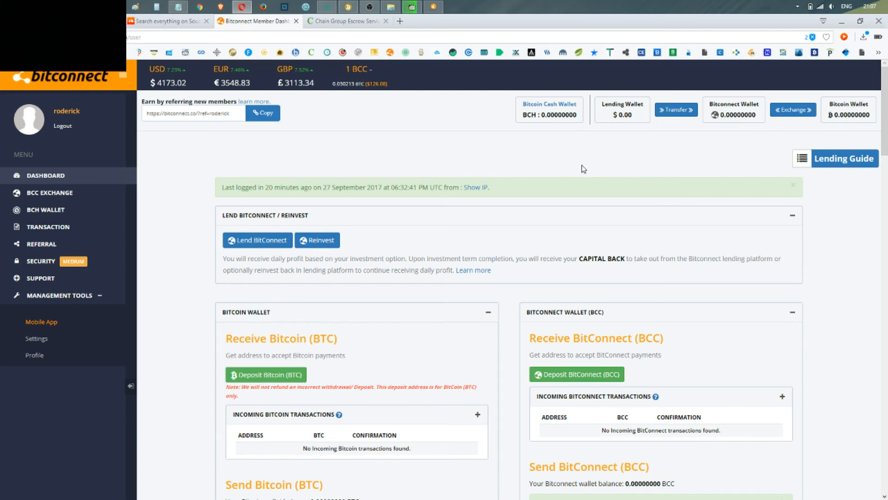
{"action": "mouse_move", "coordinate": [583, 138]}
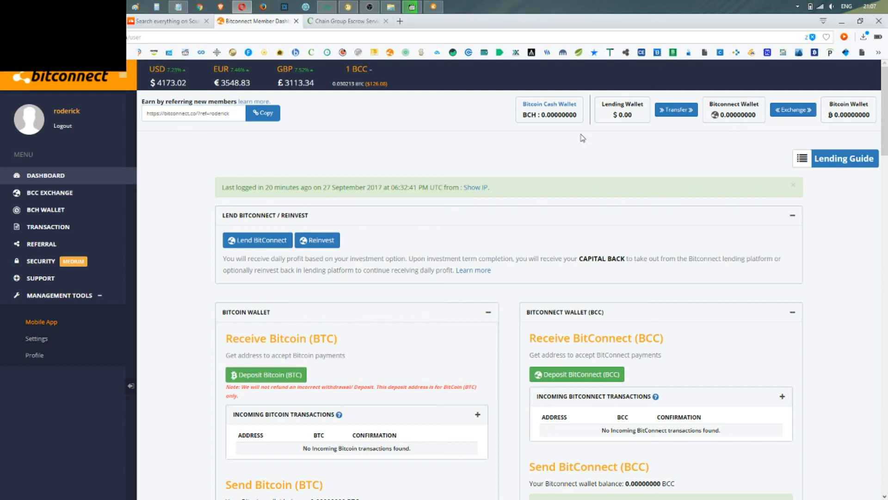
{"action": "mouse_move", "coordinate": [605, 145]}
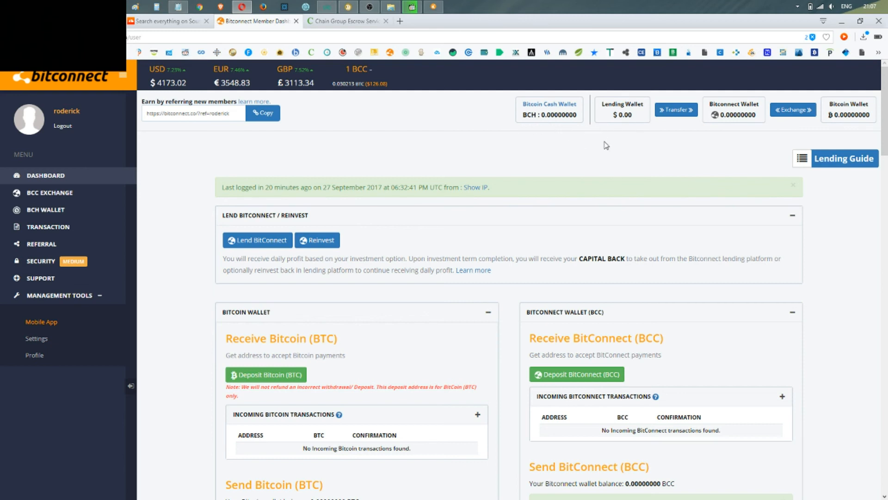
{"action": "mouse_move", "coordinate": [627, 139]}
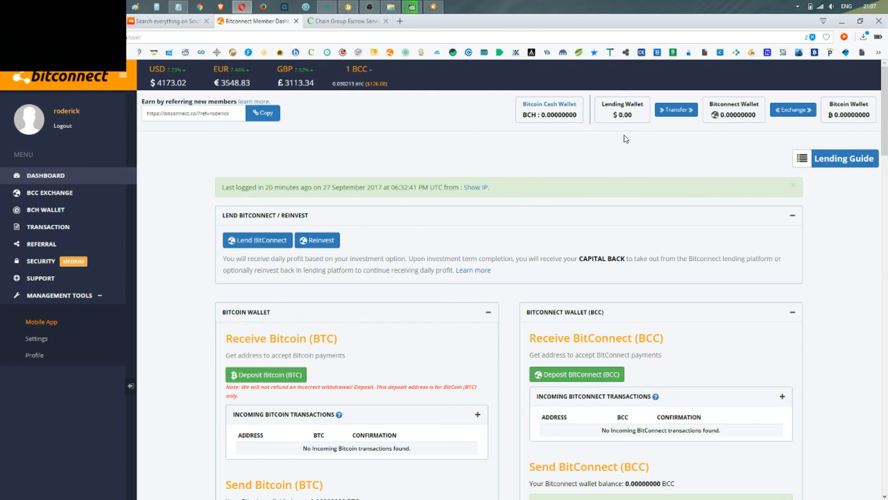
{"action": "mouse_move", "coordinate": [619, 139]}
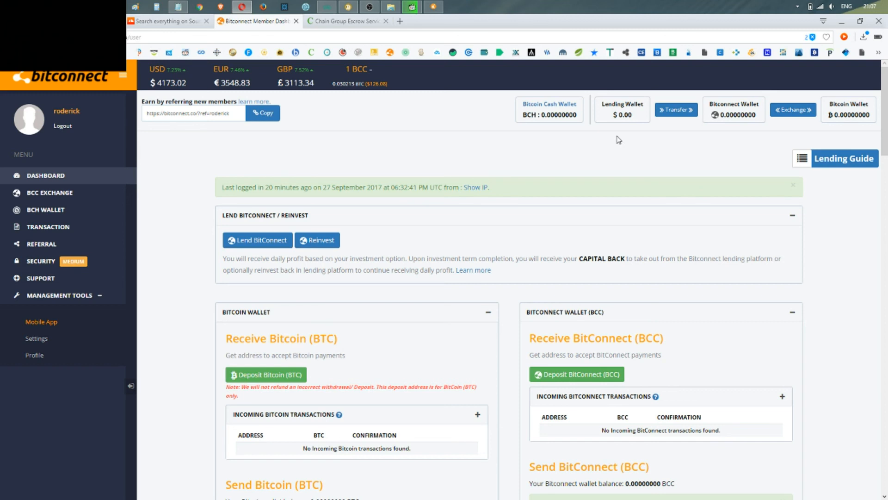
{"action": "mouse_move", "coordinate": [608, 142]}
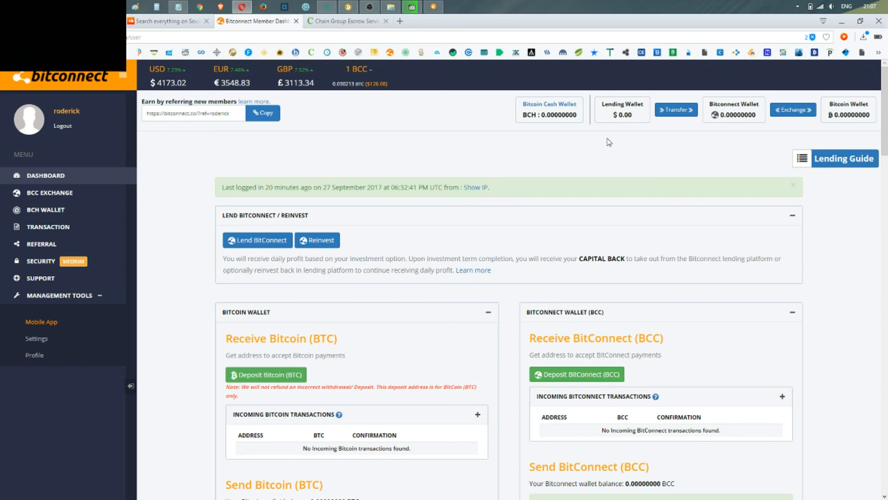
{"action": "mouse_move", "coordinate": [672, 181]}
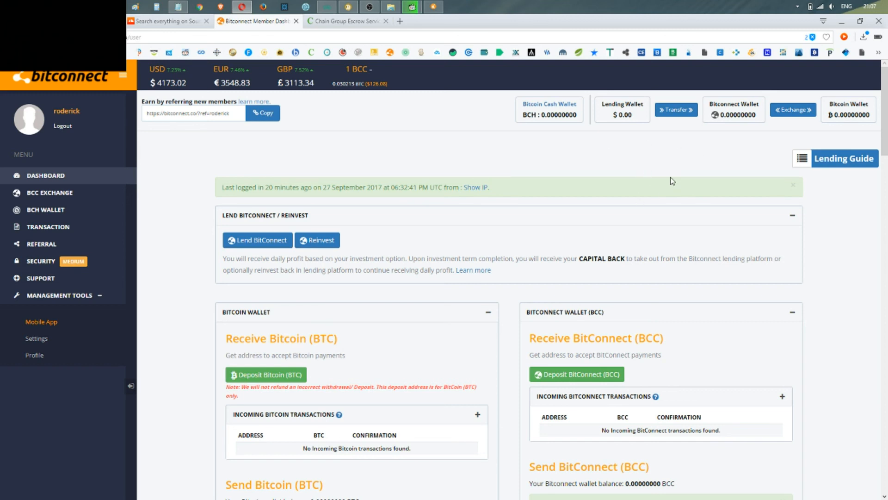
{"action": "mouse_move", "coordinate": [640, 152]}
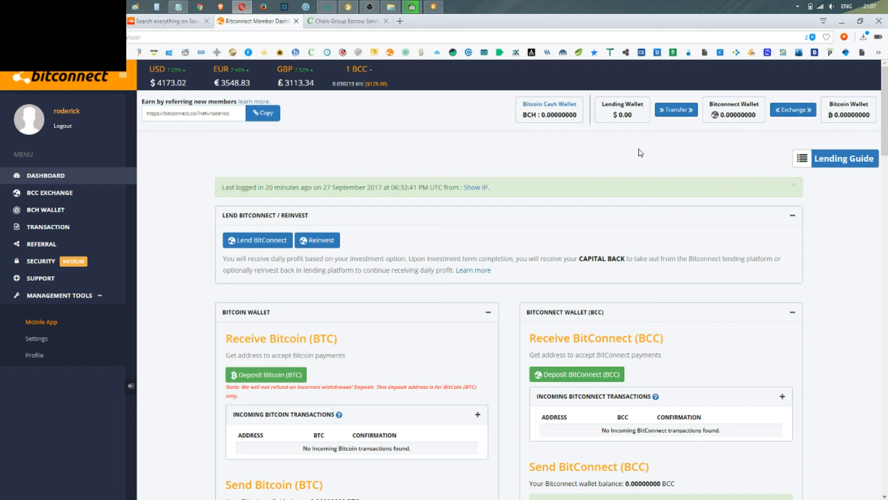
{"action": "mouse_move", "coordinate": [437, 133]}
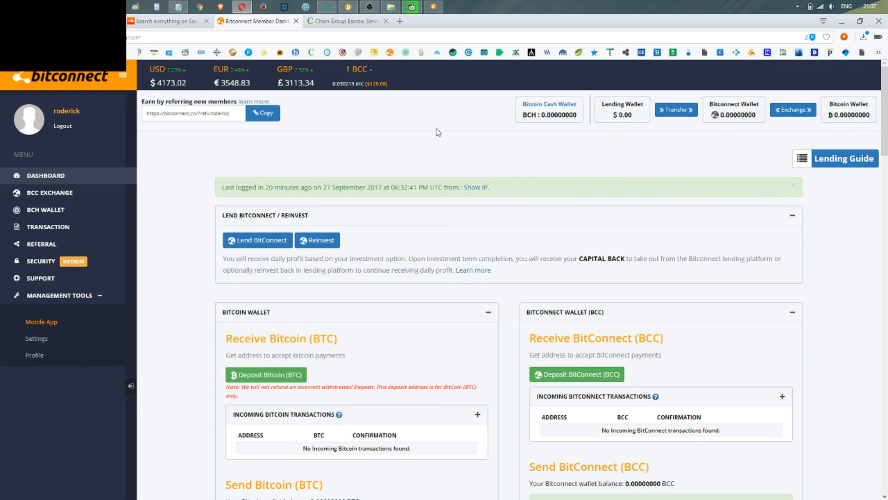